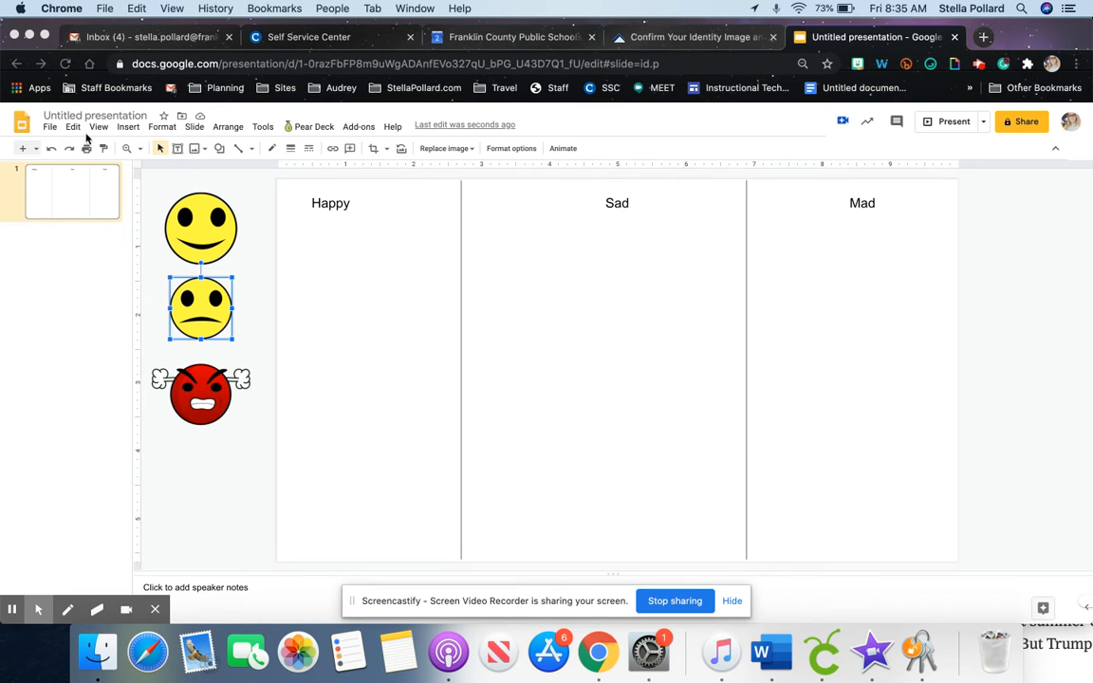
mouse_move(706, 245)
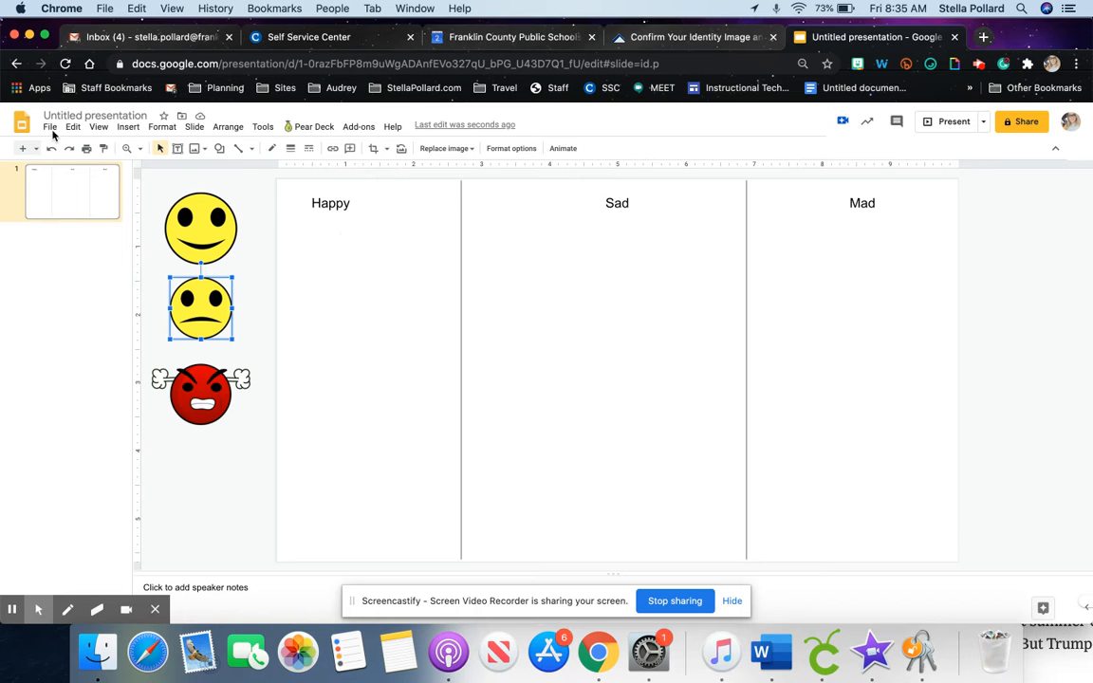
Download the current Happy/Sad/Mad slide as a JPEG image via File > Download
click(53, 125)
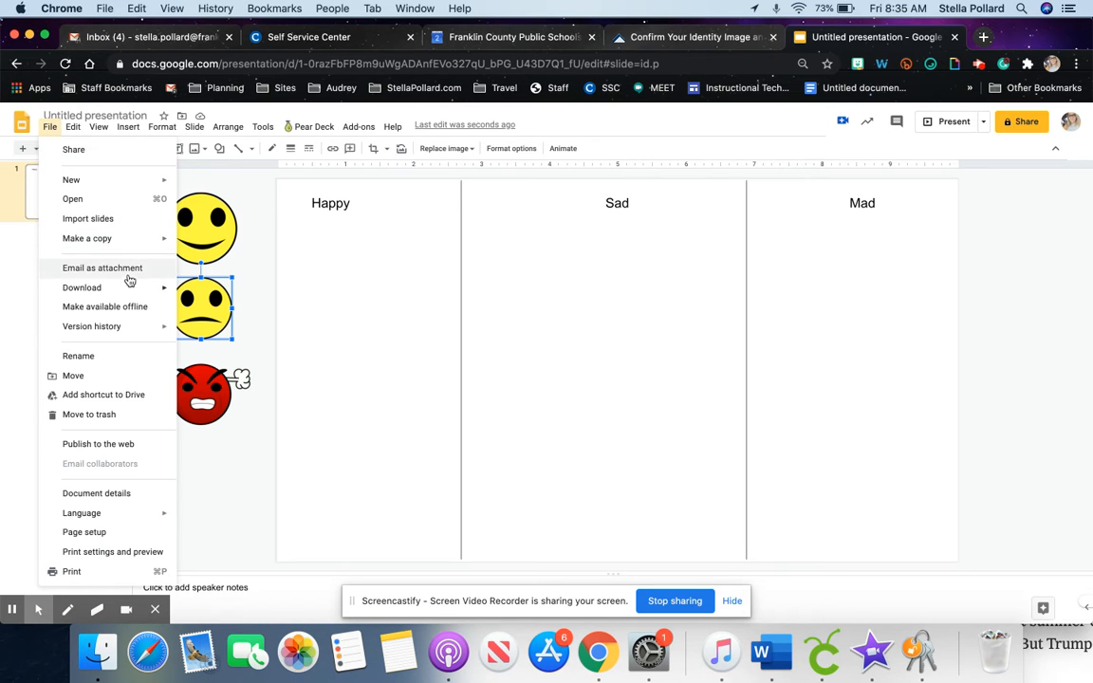
click(82, 289)
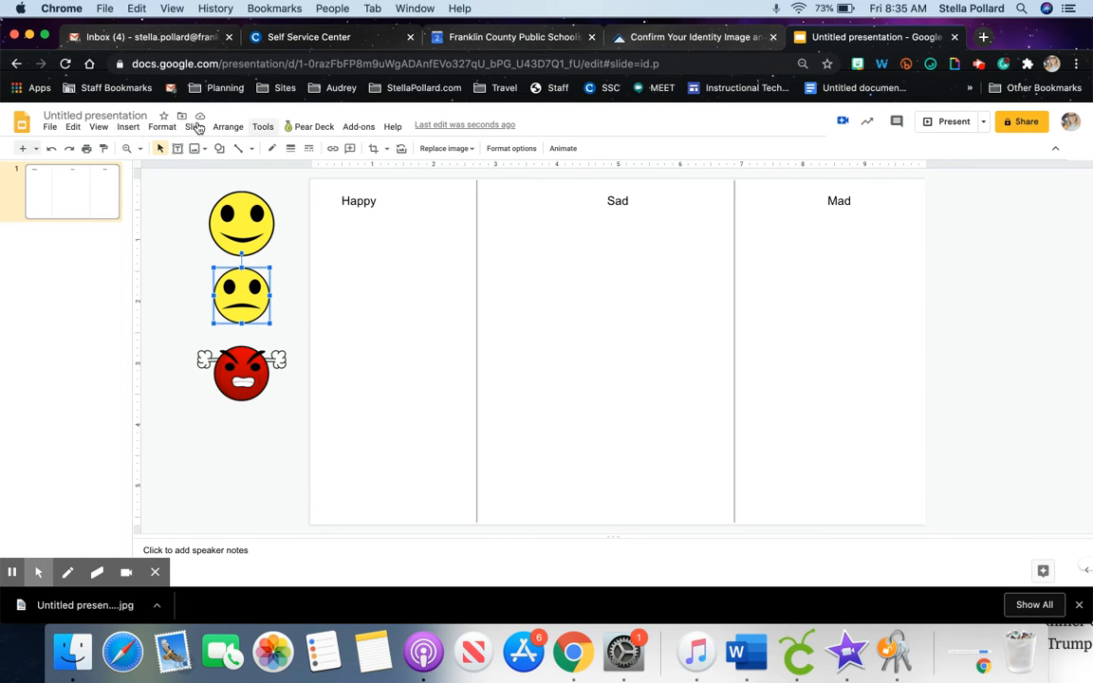
Set the downloaded JPEG of the columns as the slide's background image
click(194, 125)
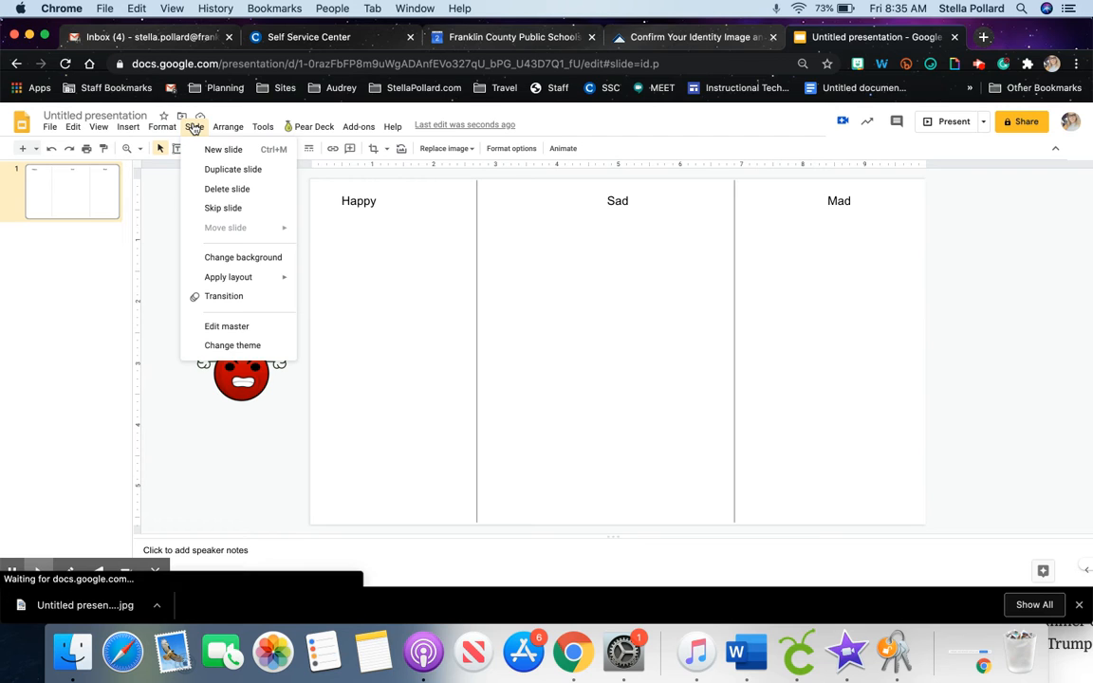
mouse_move(436, 193)
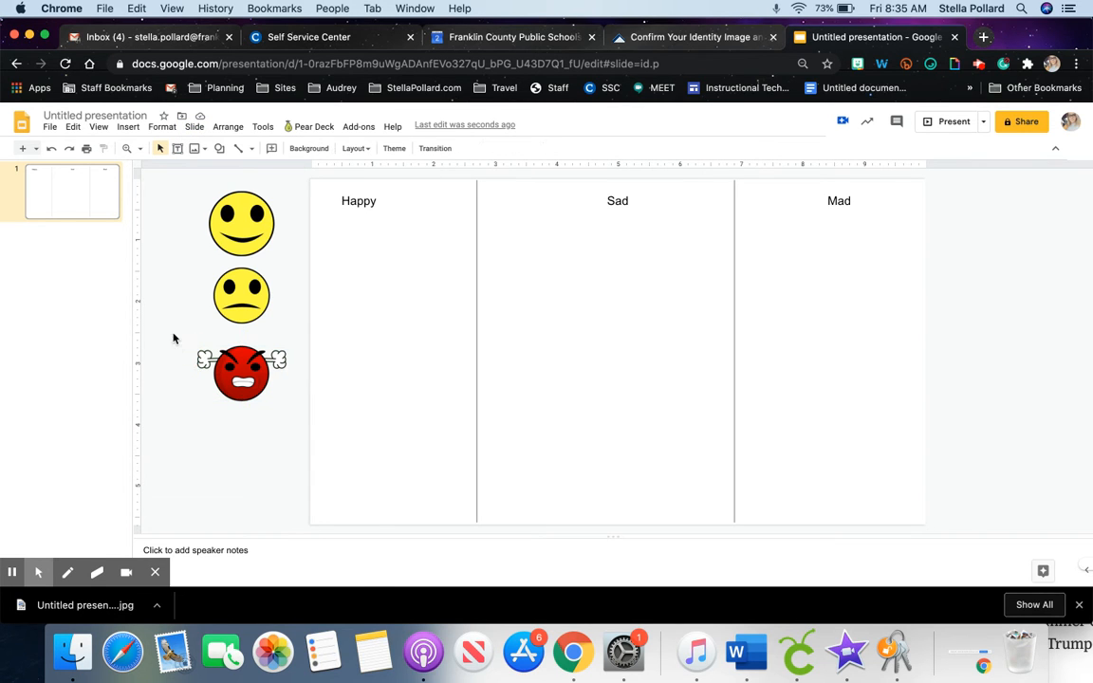
click(308, 148)
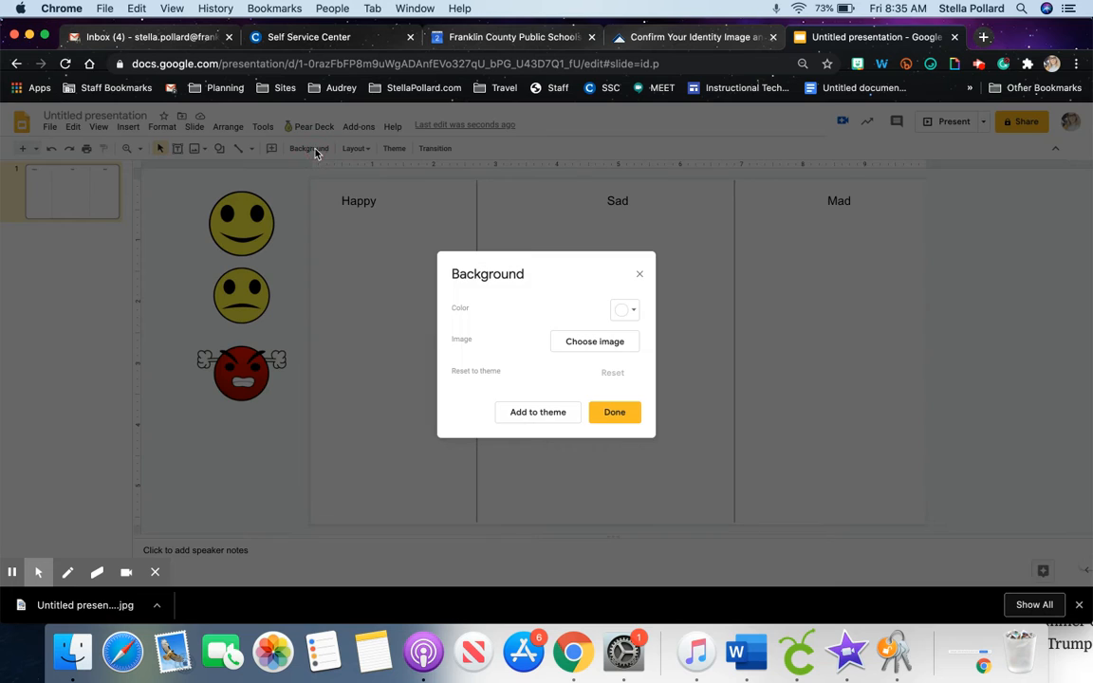
click(594, 341)
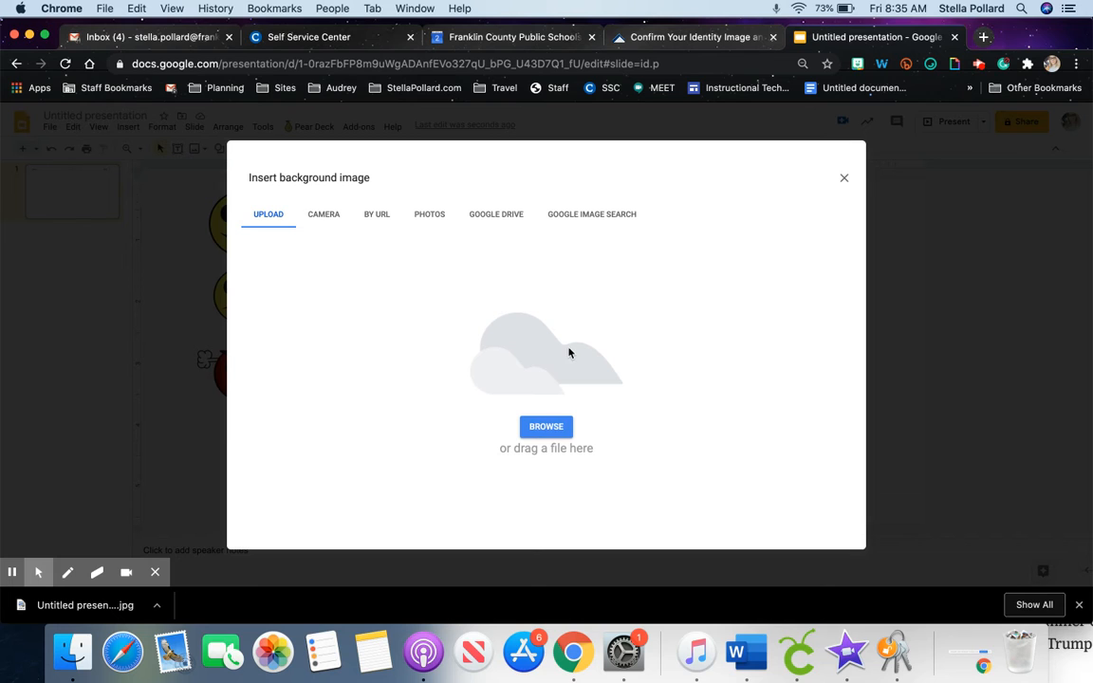
mouse_move(546, 406)
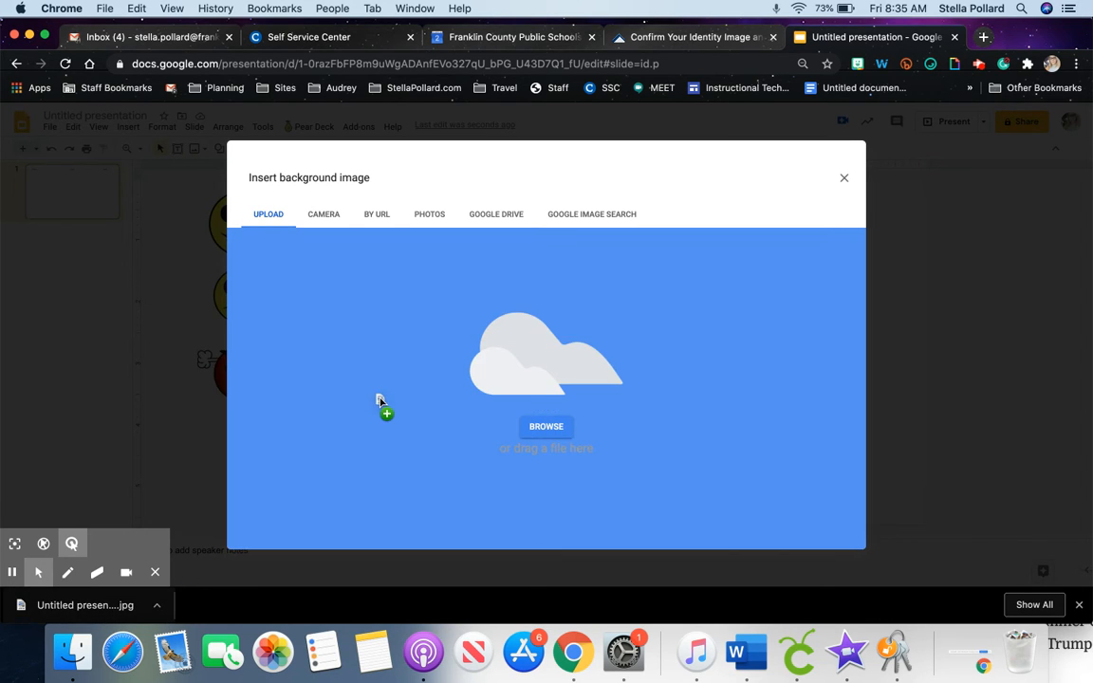
mouse_move(556, 387)
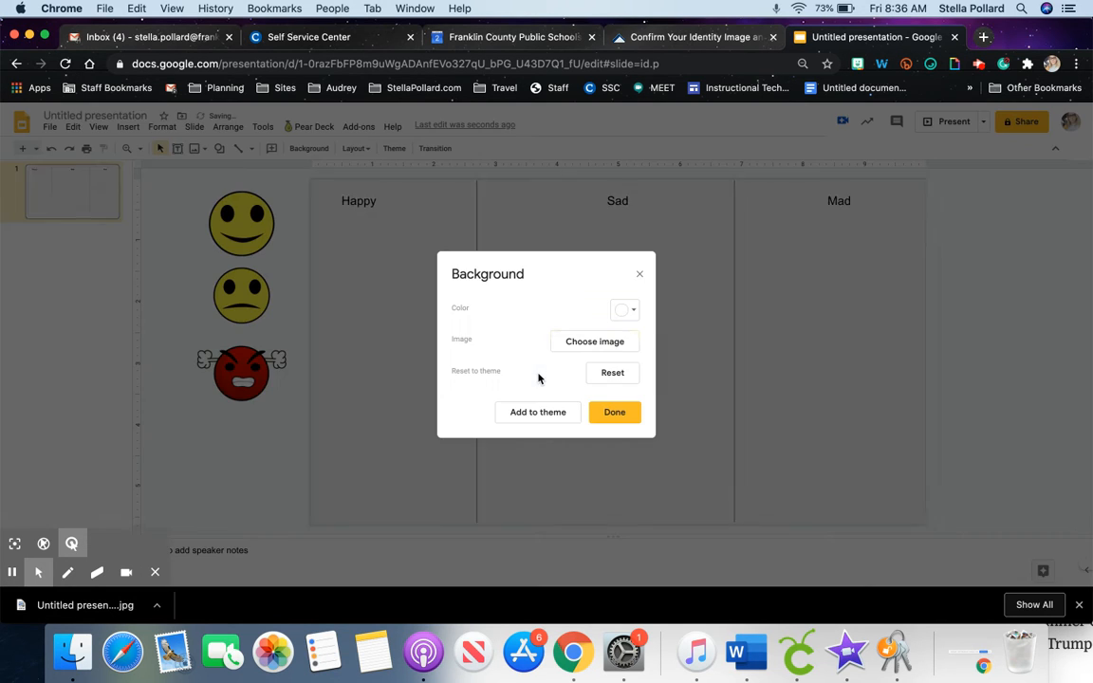
click(615, 413)
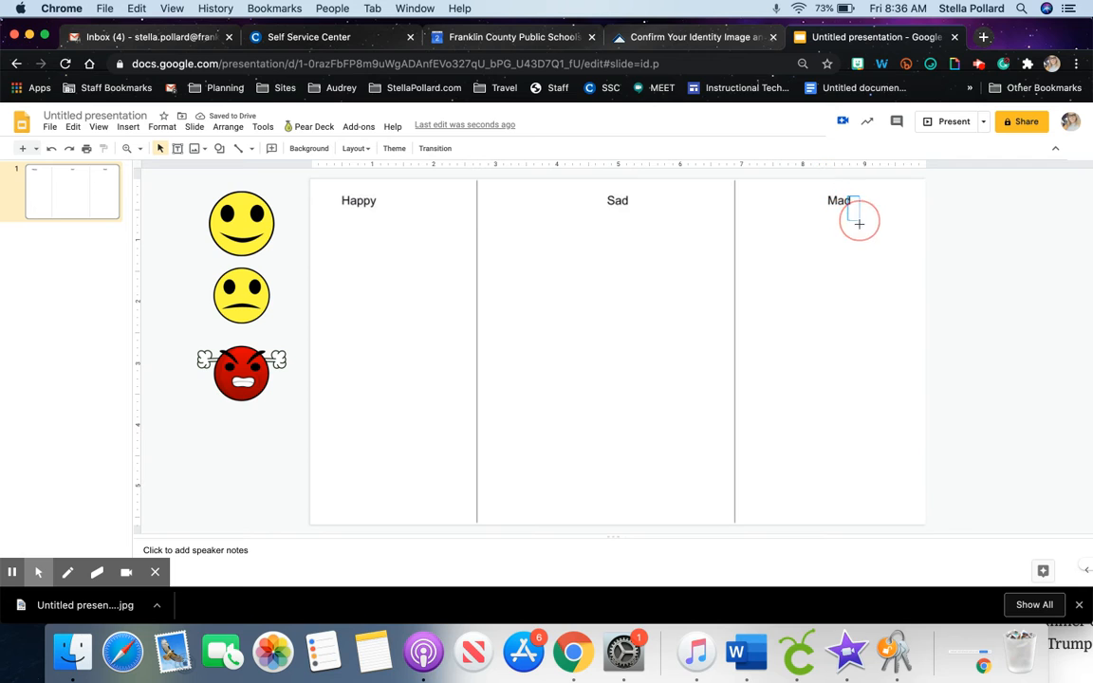
Drag the happy face into the Happy column and back to confirm it still moves over the background
click(240, 224)
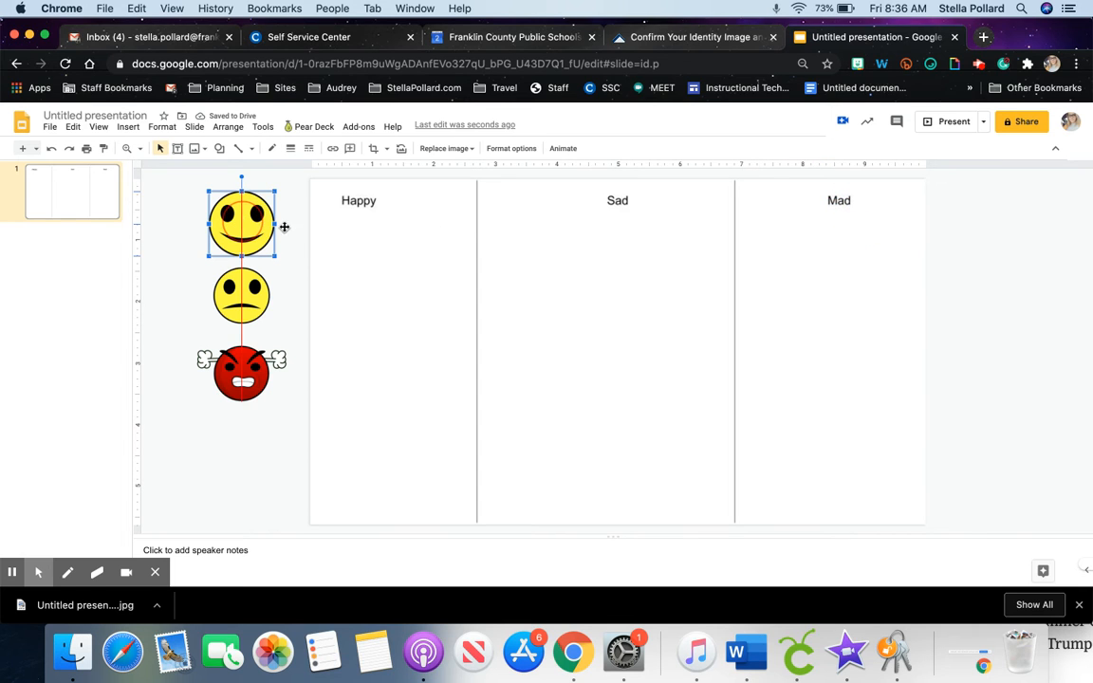
drag(241, 224, 360, 245)
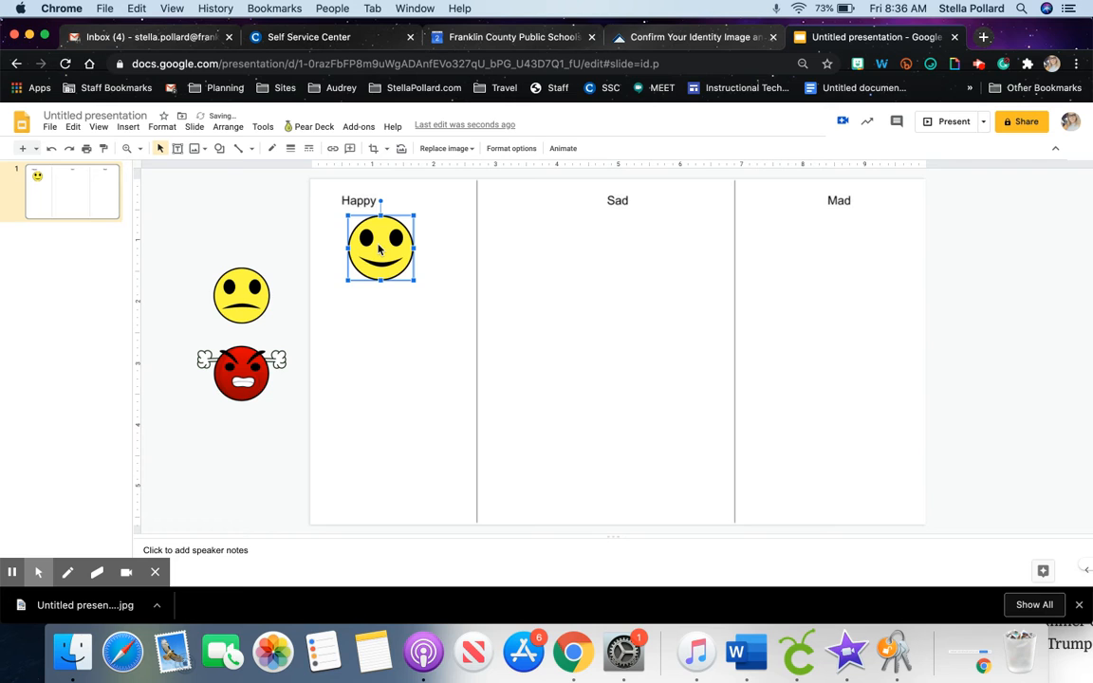
drag(242, 296, 581, 261)
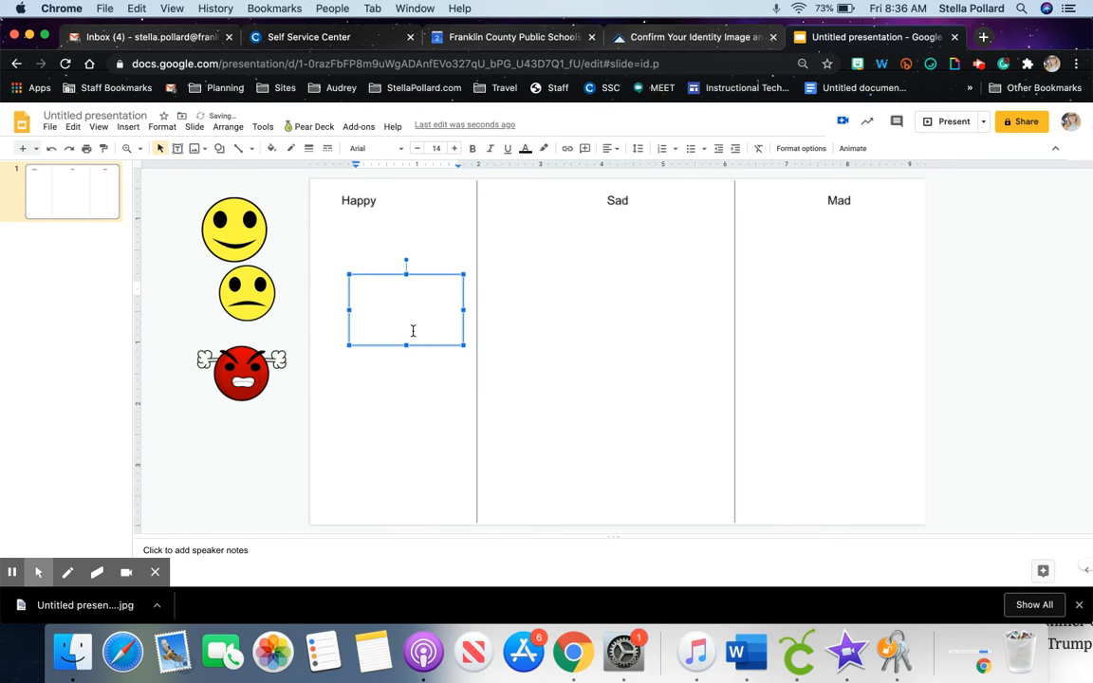
Enter the word 'Smiling' in the text box inside the Happy column
text(Smilin)
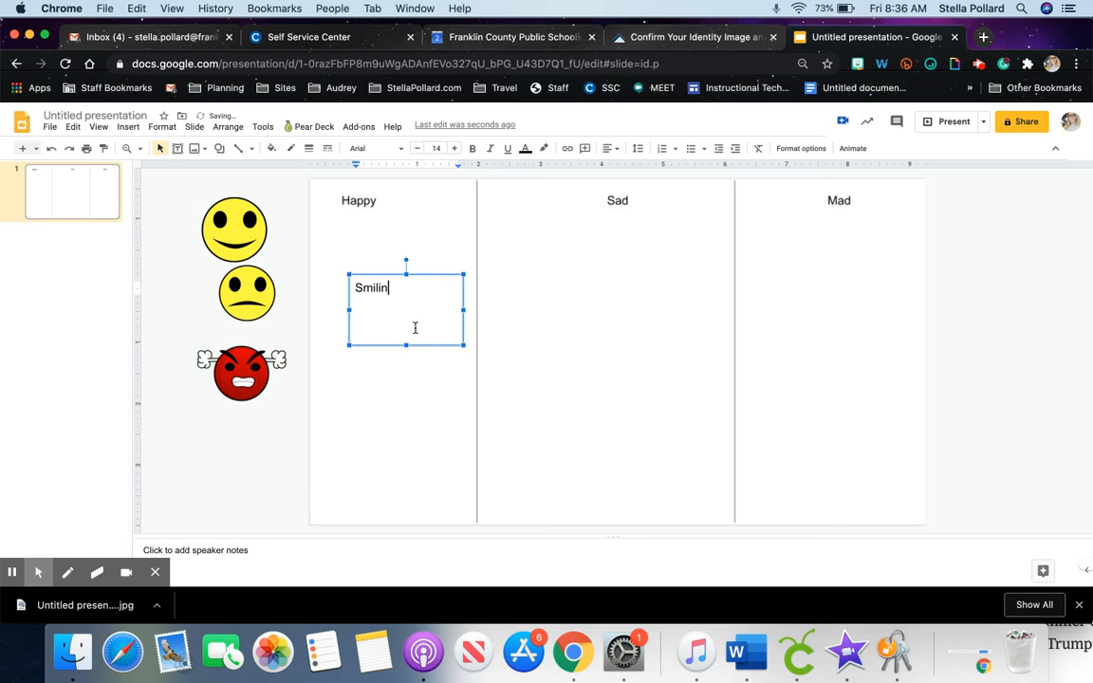
text(g)
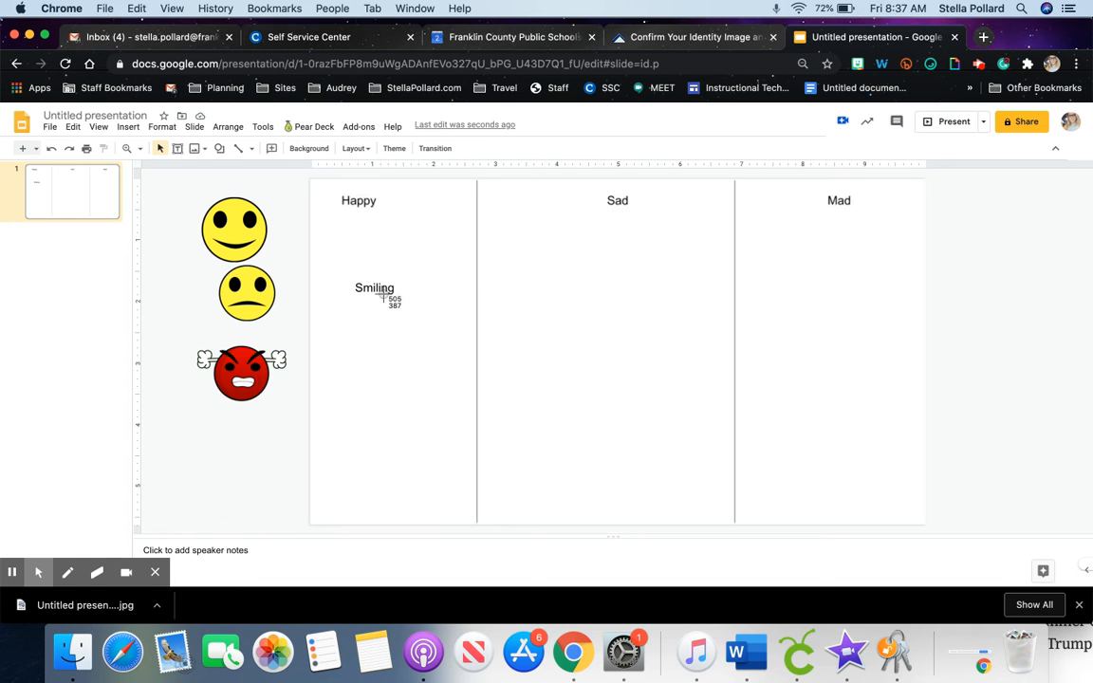
Capture a screenshot picture of the word 'Smiling'
click(376, 289)
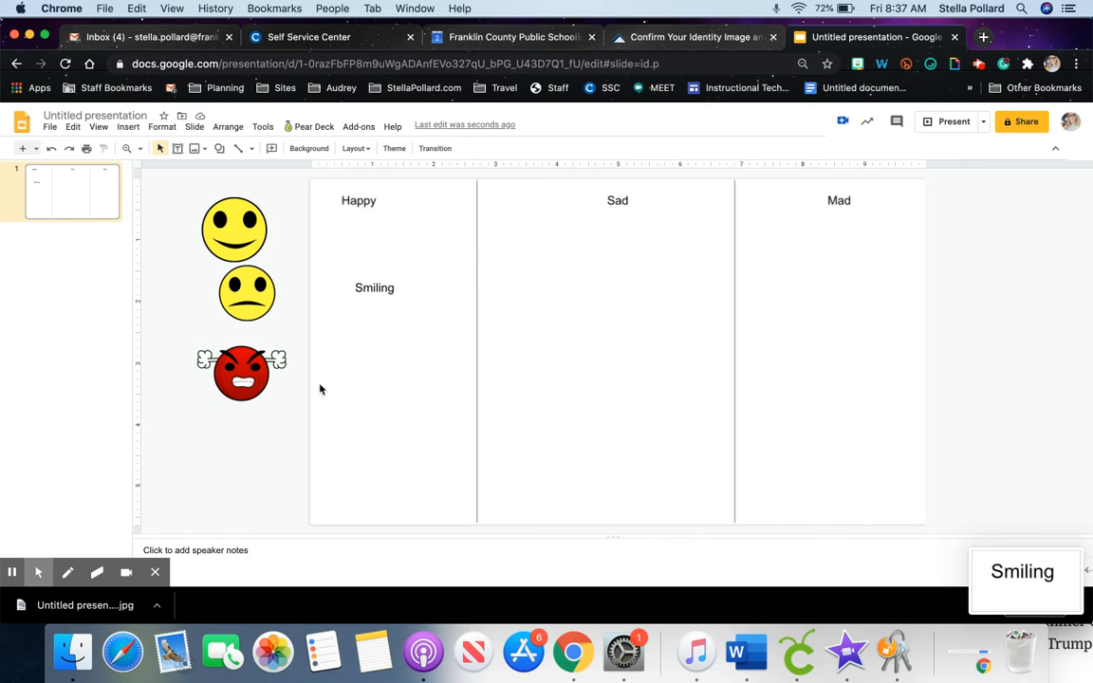
mouse_move(189, 322)
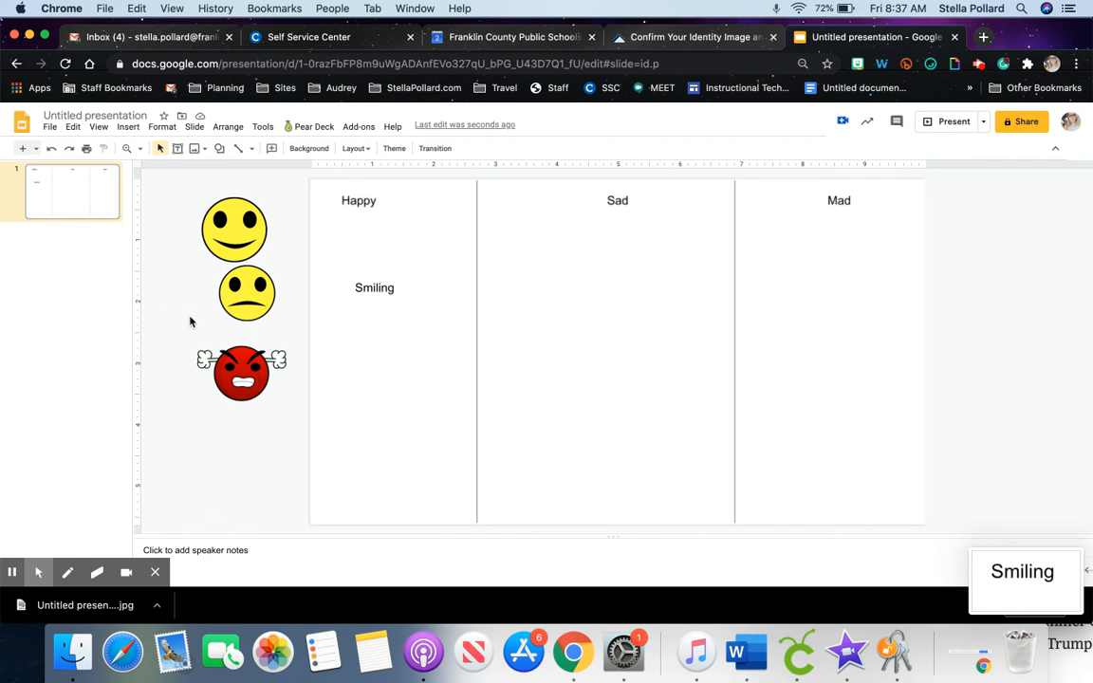
mouse_move(186, 315)
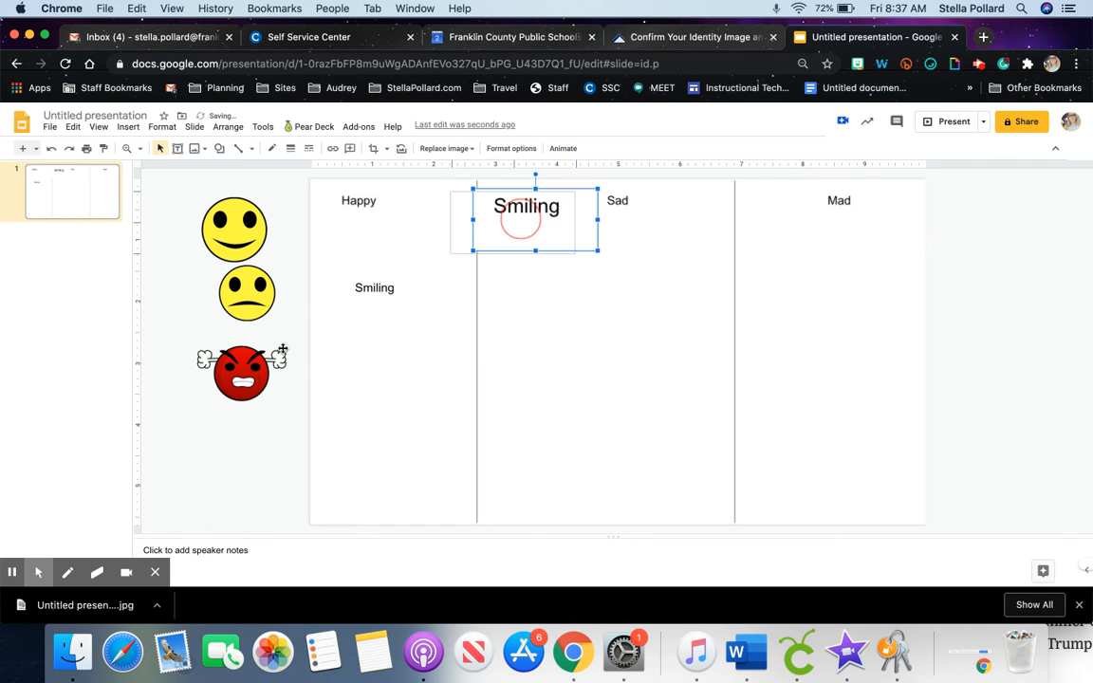
Test the Smiling picture in the Happy column, then leave it below the emoji faces
drag(528, 218, 218, 448)
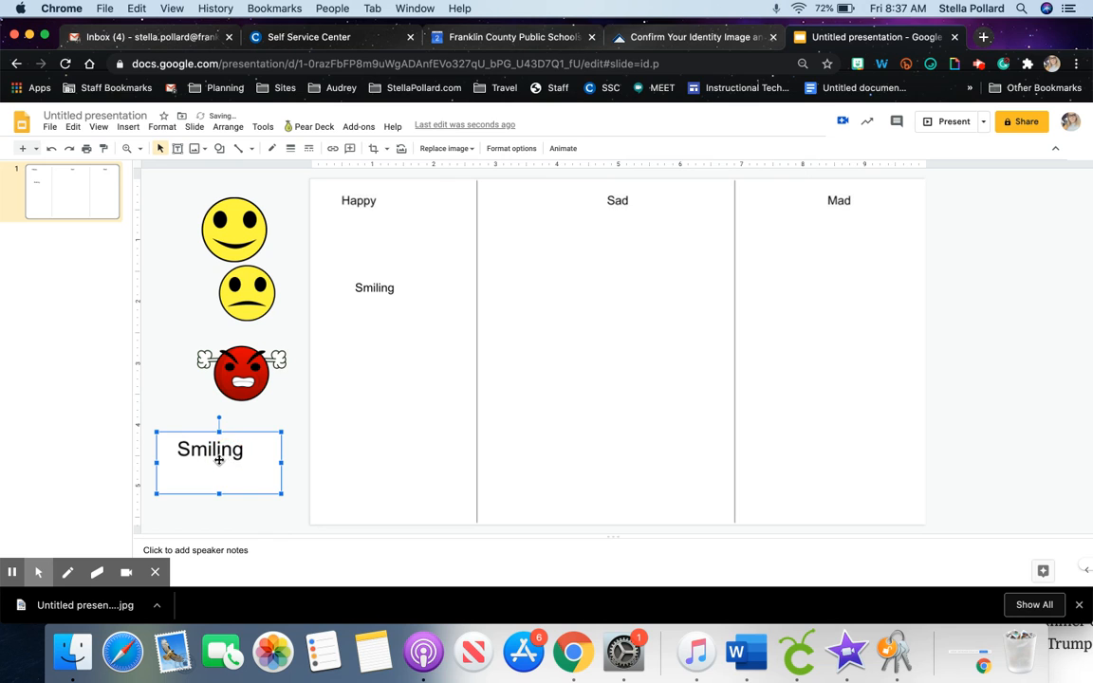
drag(218, 448, 378, 345)
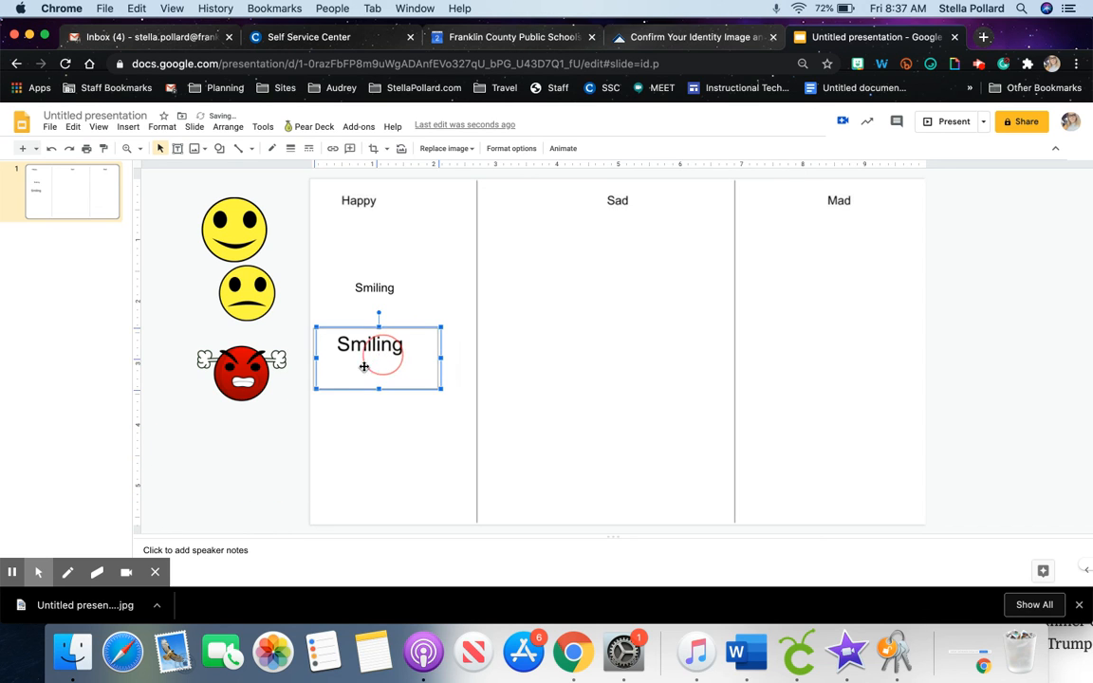
drag(380, 343, 224, 448)
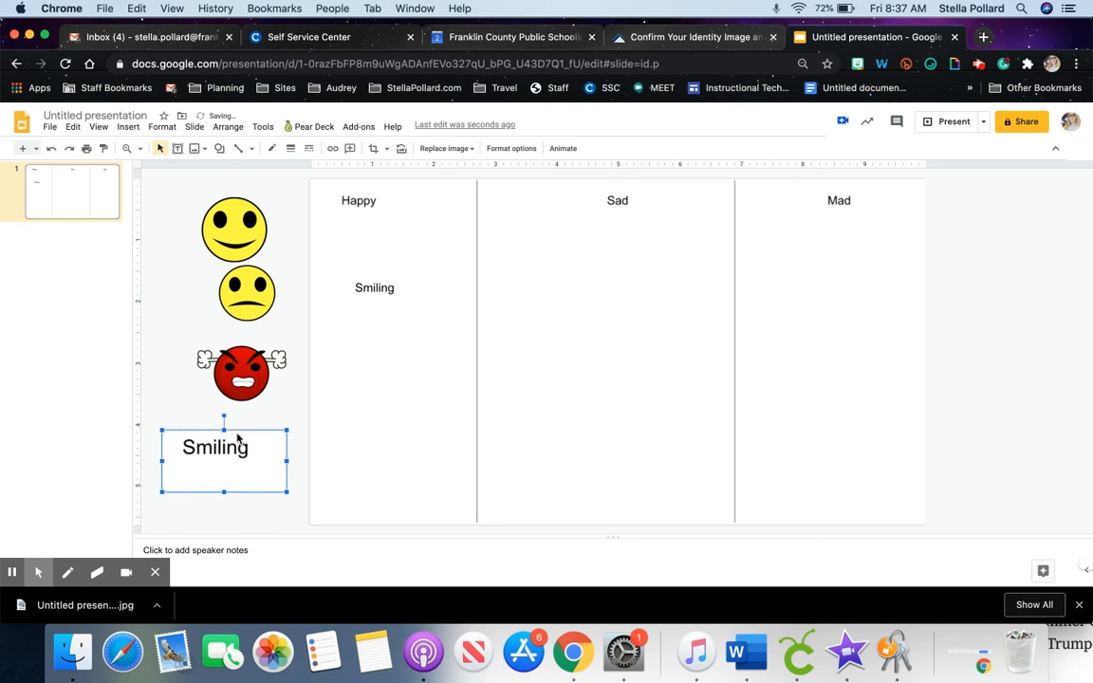
mouse_move(282, 414)
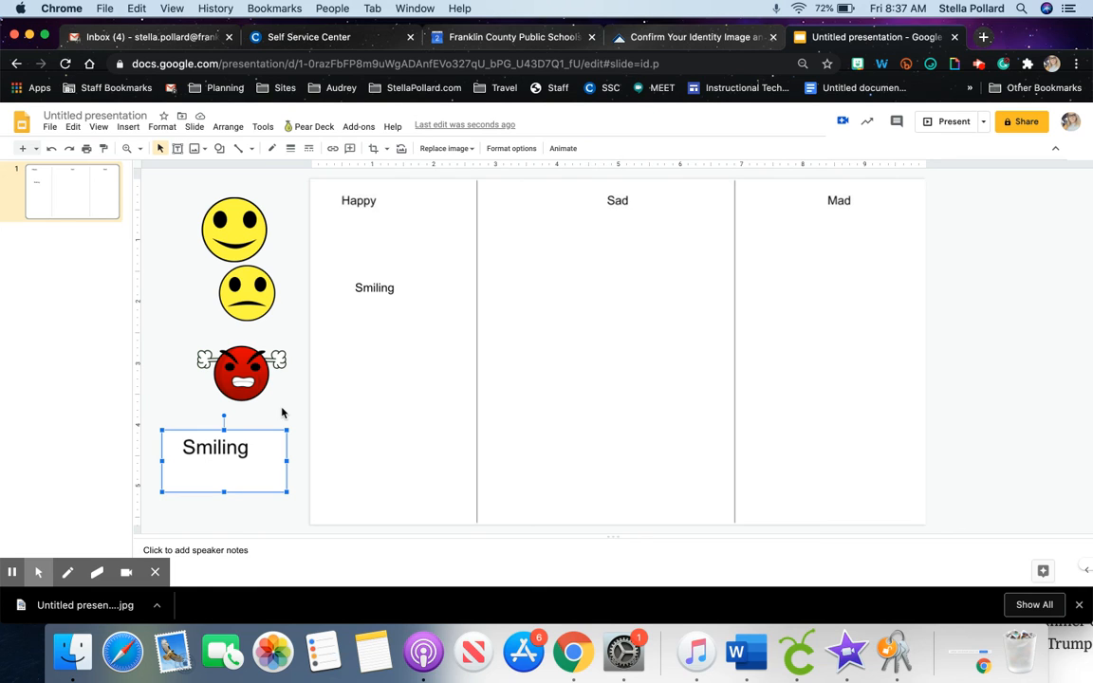
mouse_move(292, 410)
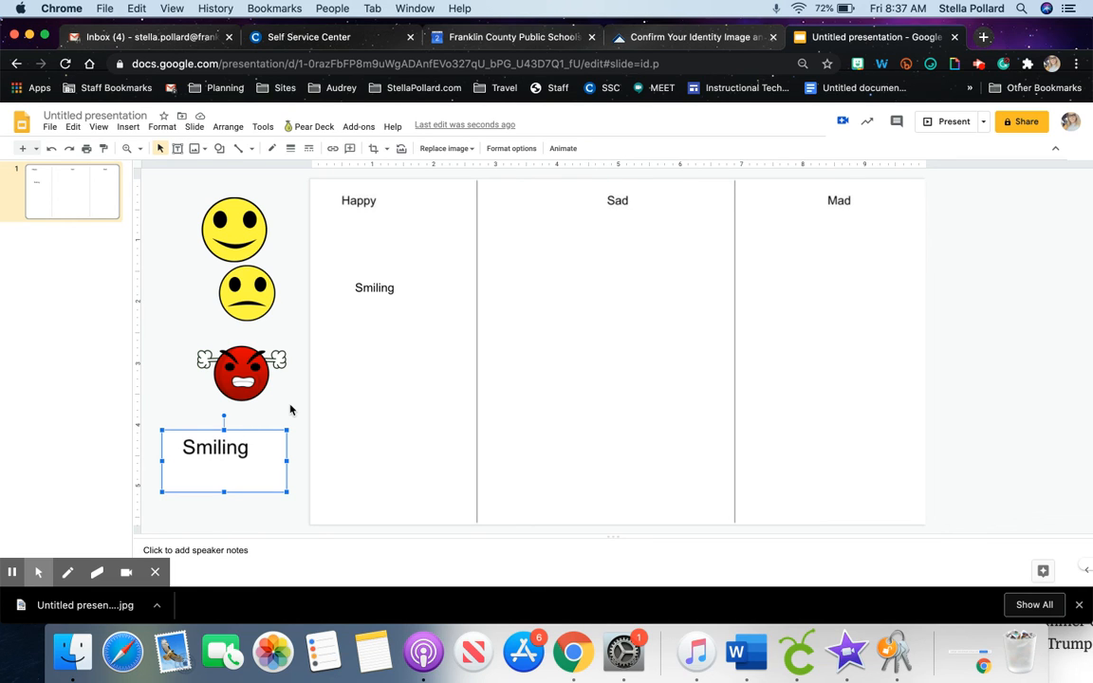